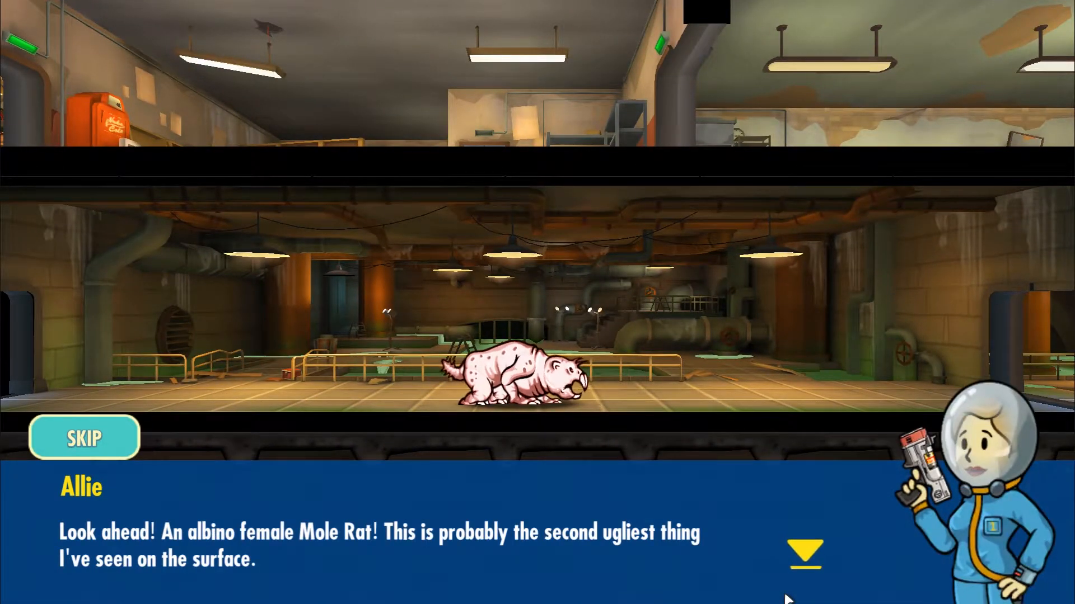
- Advance the albino mole rat cutscene dialogue by two lines
click(805, 553)
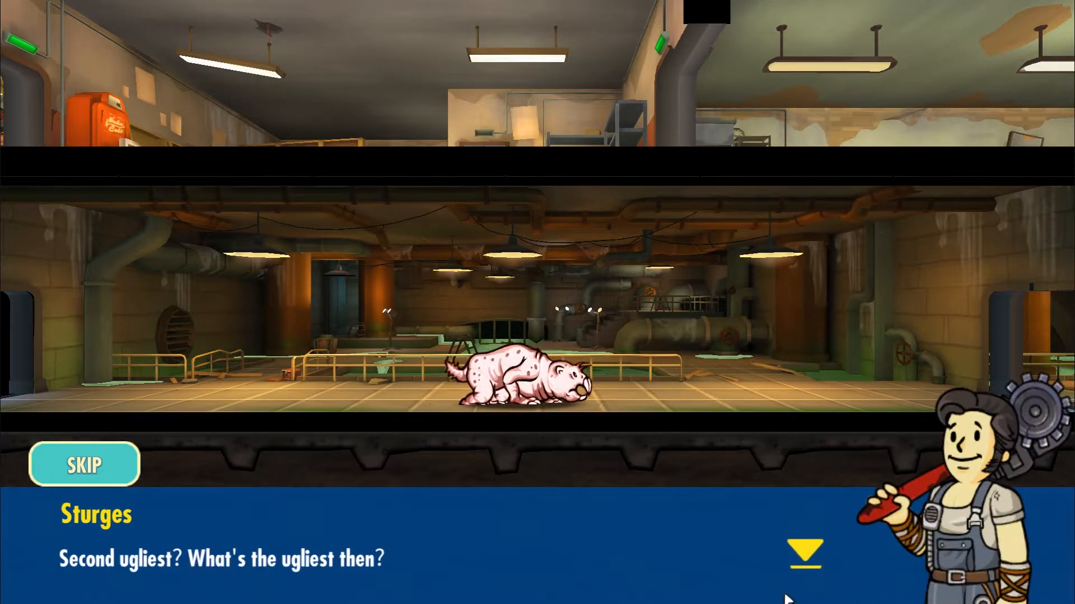
click(804, 552)
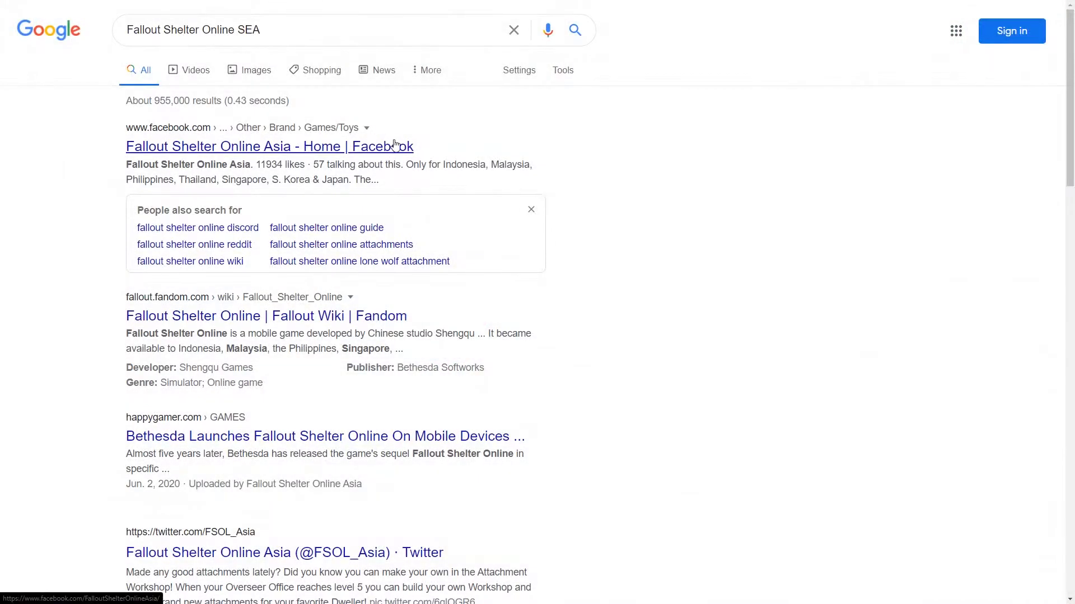
mouse_move(396, 162)
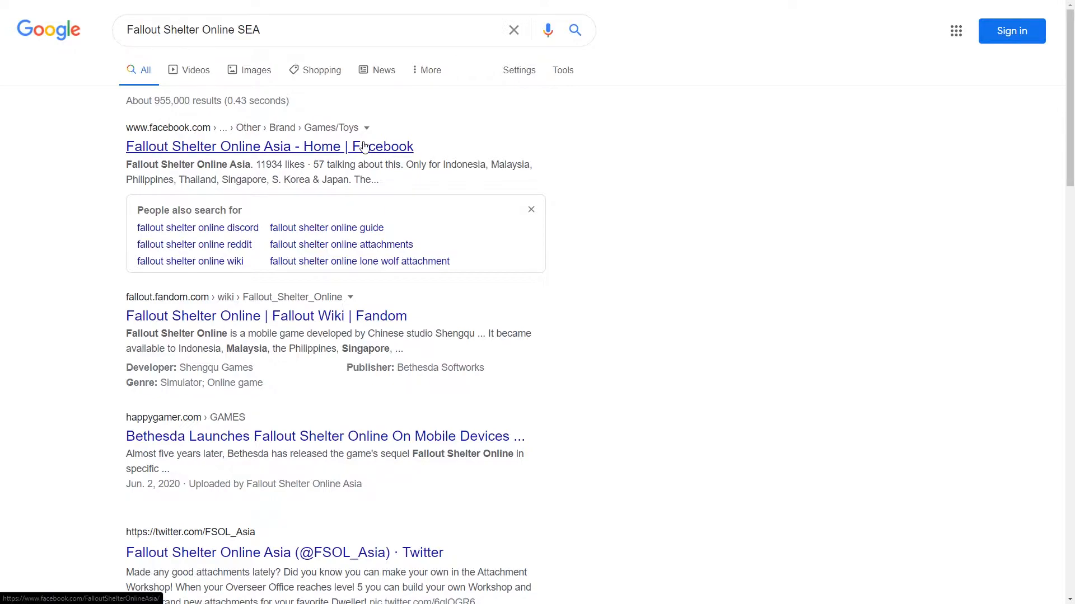
- Open the Fallout Shelter Online Asia Facebook result, then its fosol.gaea.com link
click(269, 146)
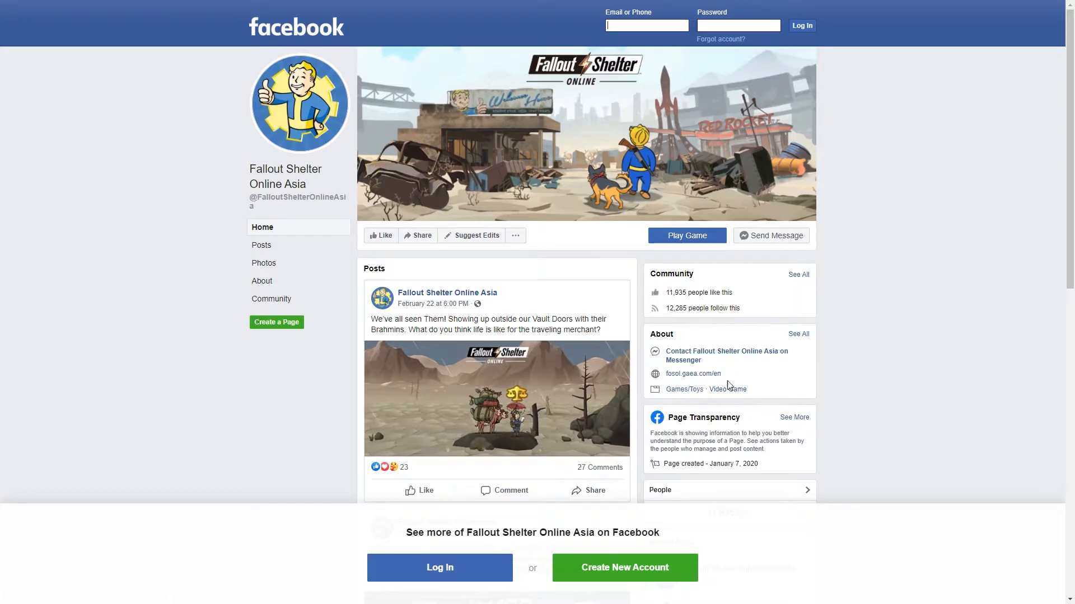
click(693, 373)
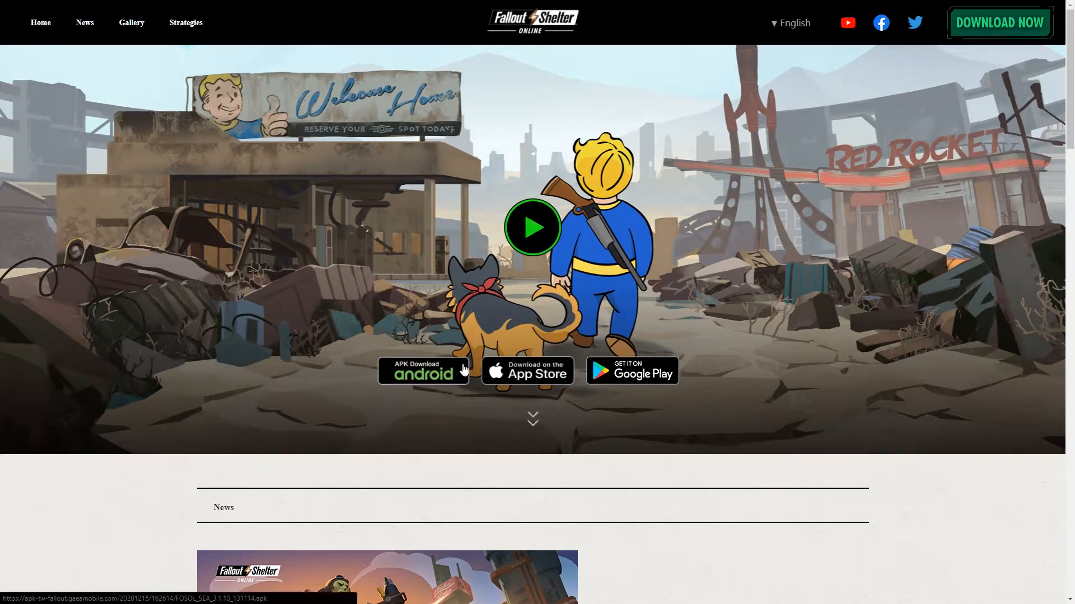
- Start the Android APK download from the 'APK Download android' badge
click(423, 370)
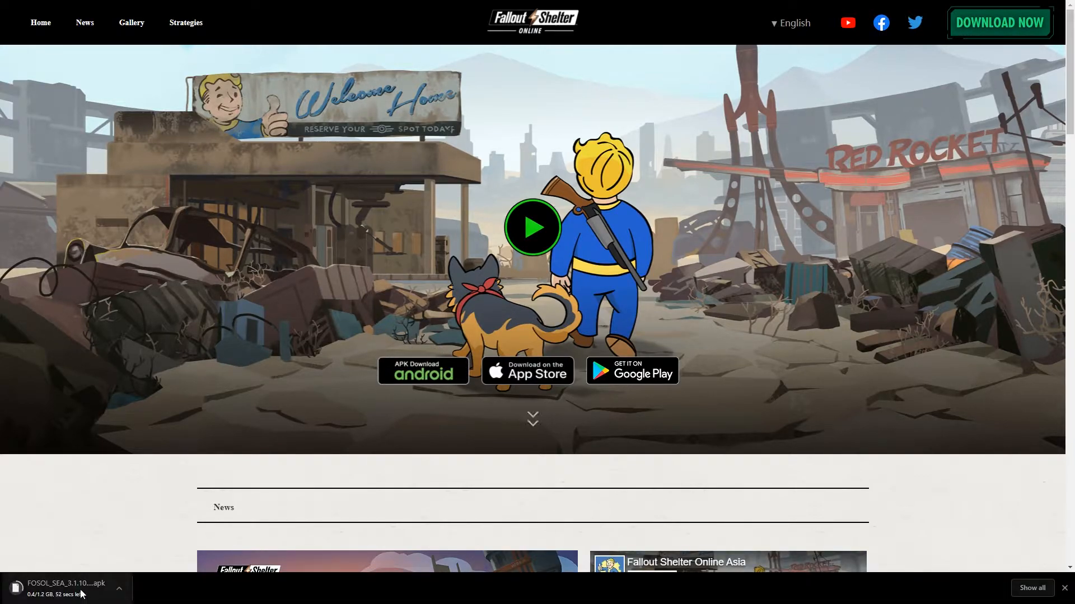
mouse_move(342, 451)
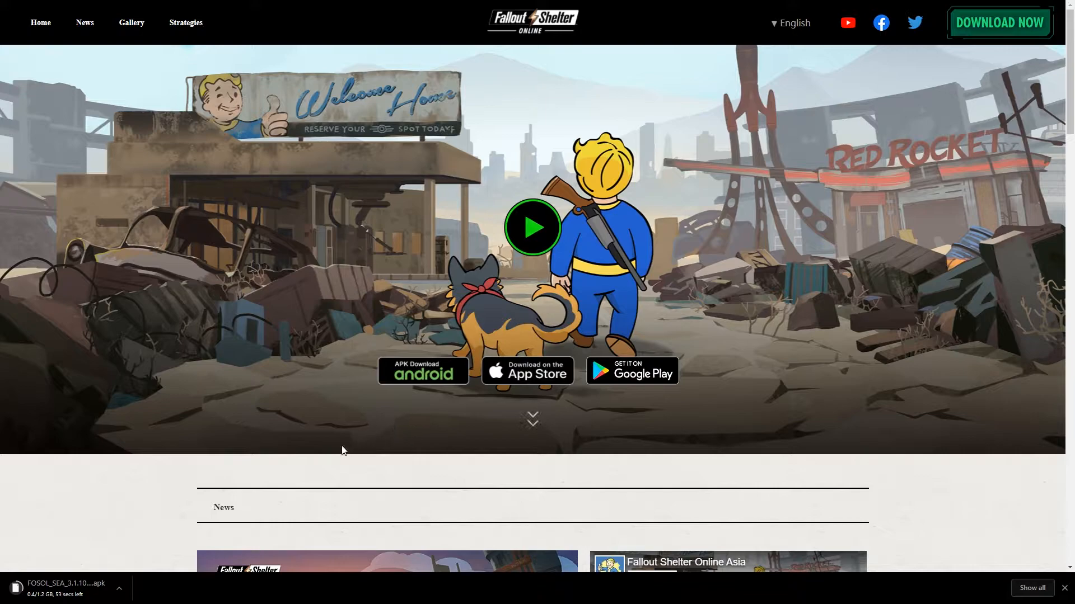
mouse_move(173, 558)
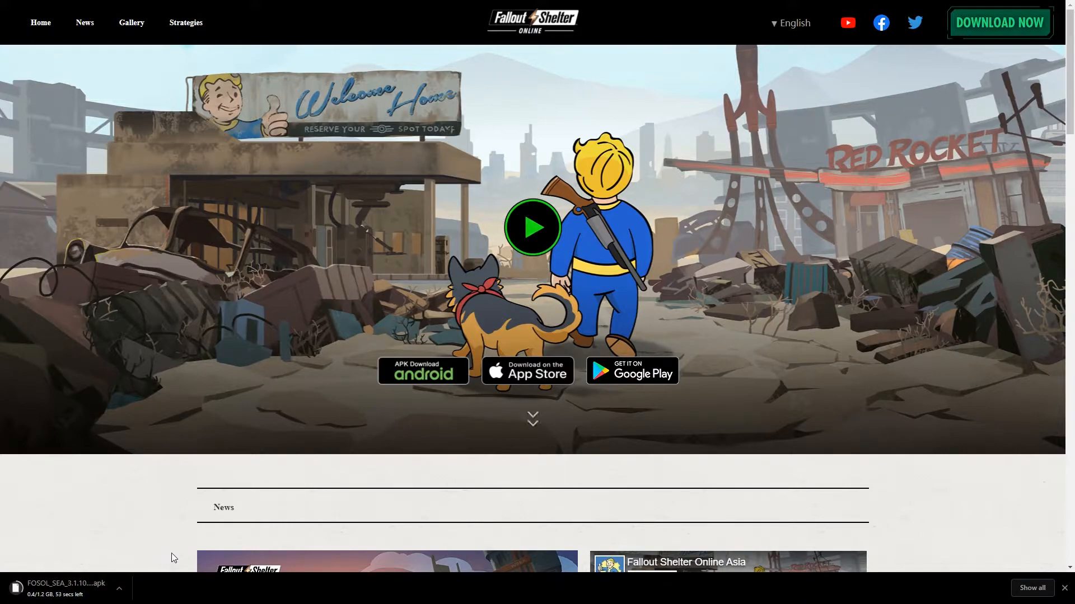
mouse_move(254, 509)
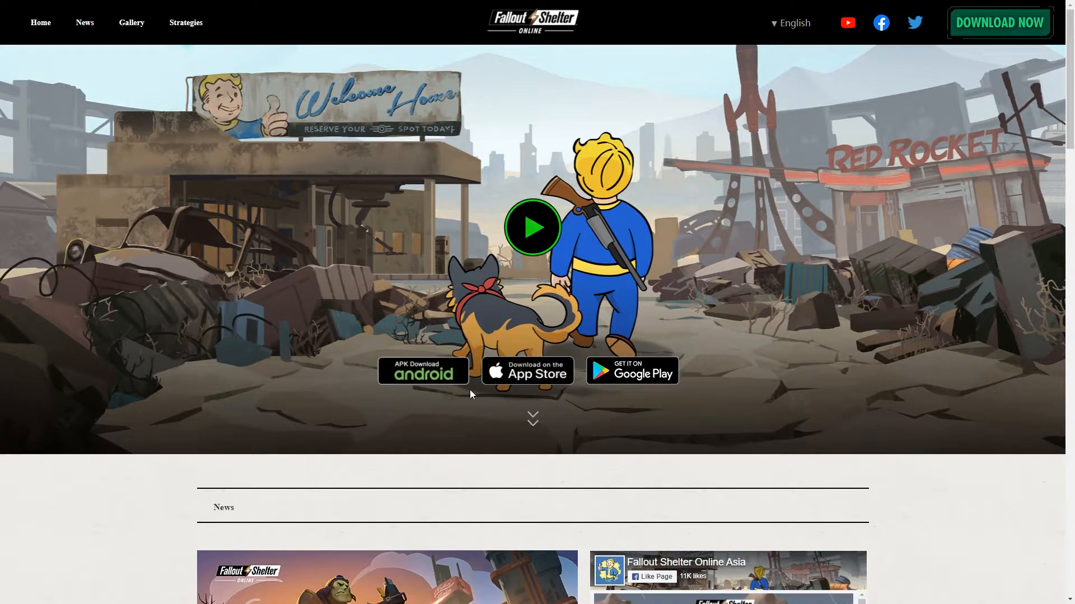
mouse_move(452, 376)
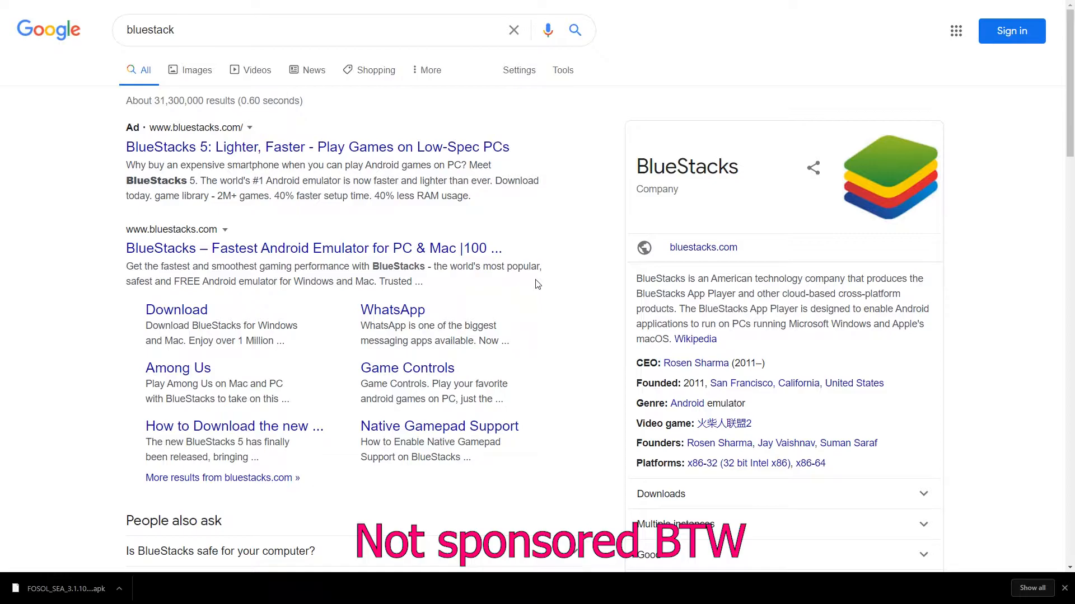
- Open the bluestacks.com result from the 'bluestack' Google search
click(314, 248)
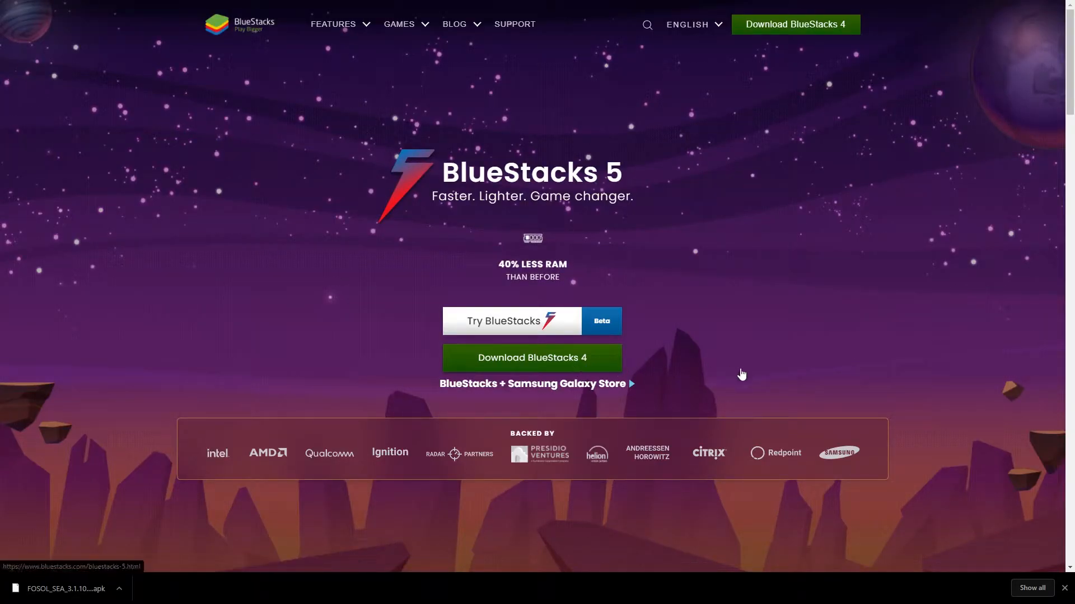
mouse_move(605, 370)
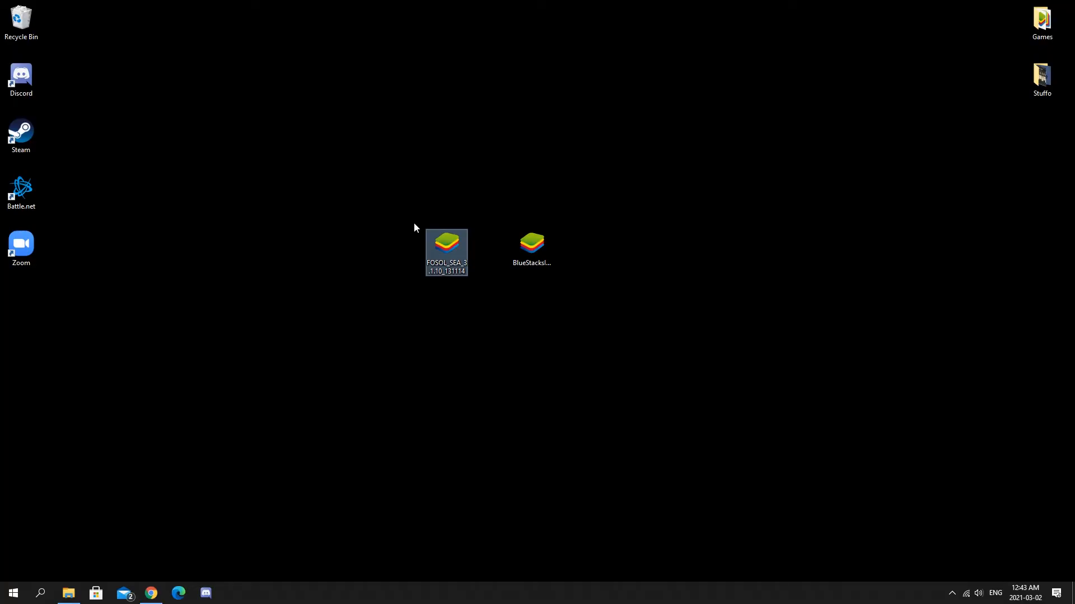
mouse_move(601, 334)
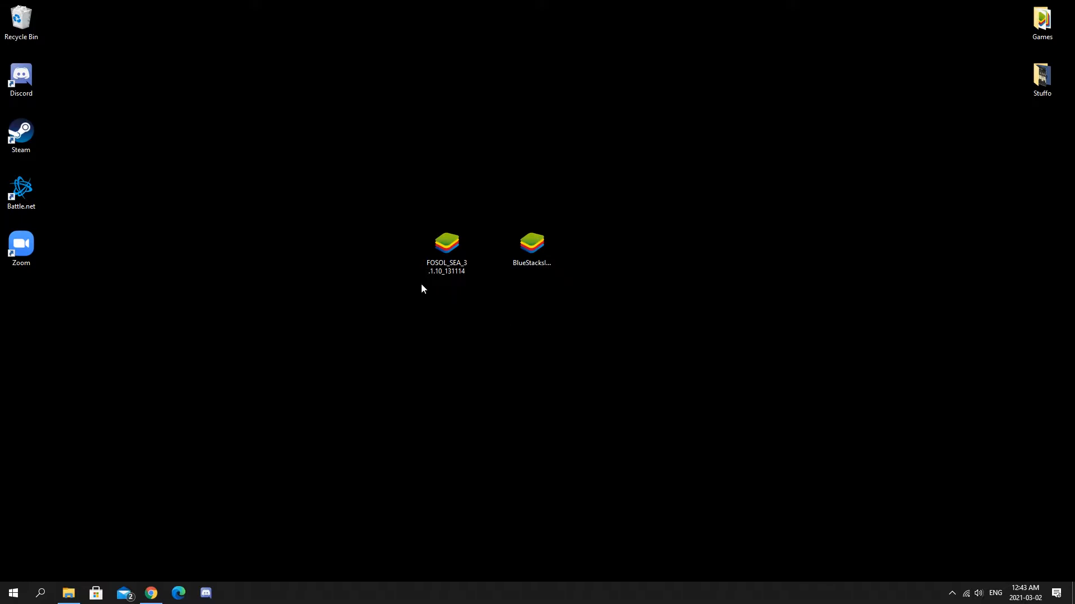
mouse_move(446, 246)
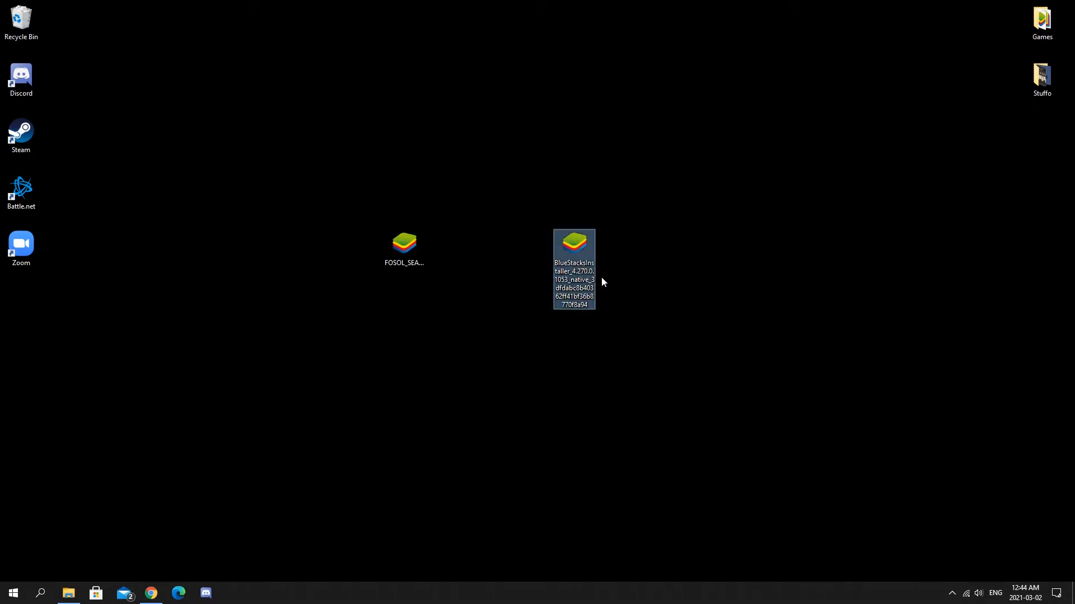
- Launch the BlueStacksInstaller file from the desktop
double_click(573, 244)
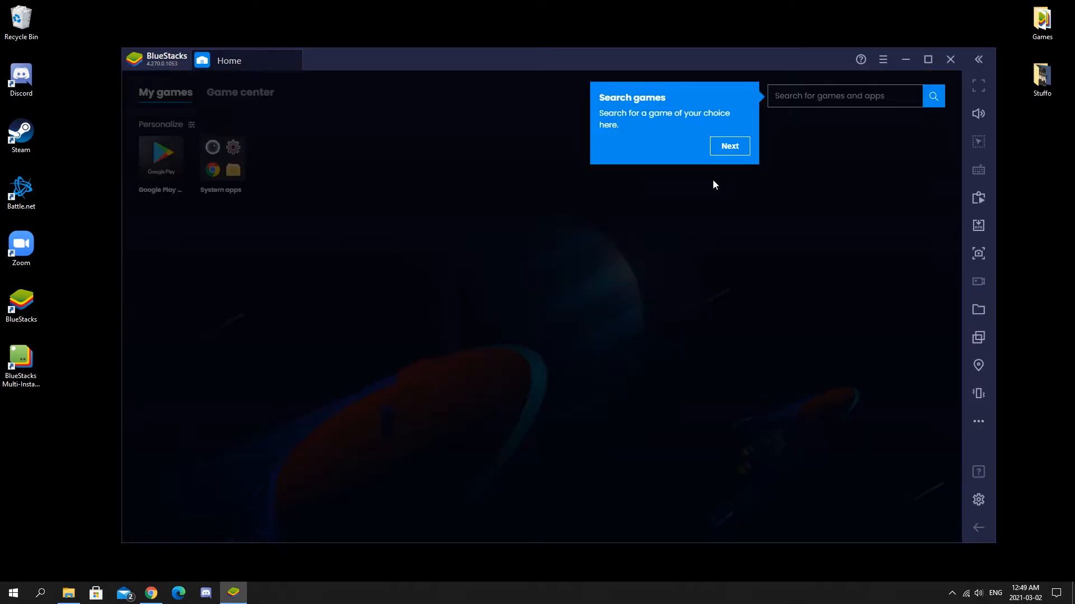
mouse_move(730, 163)
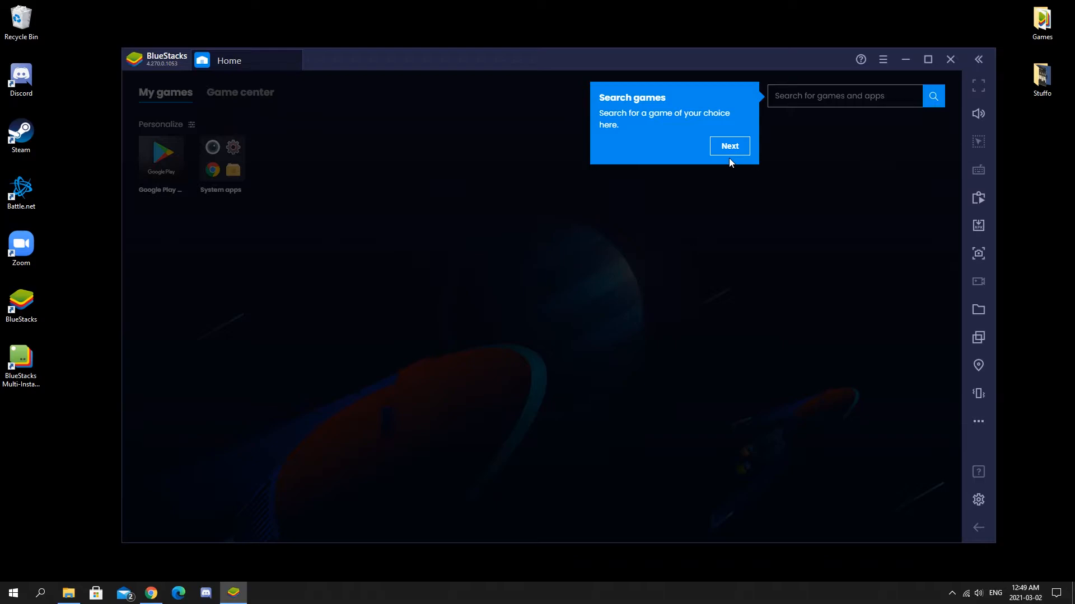
mouse_move(716, 162)
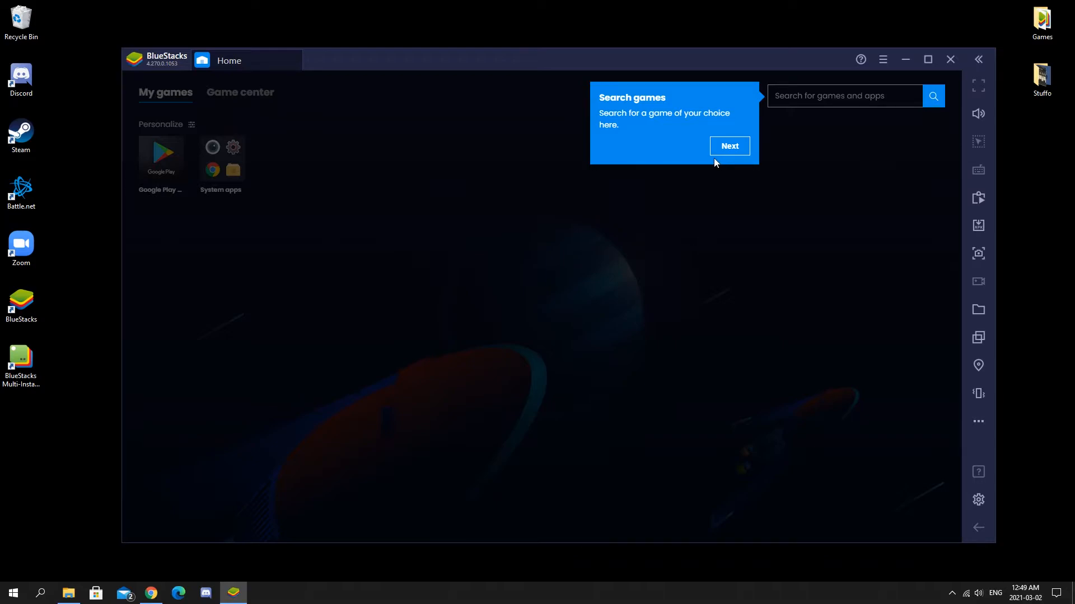
mouse_move(720, 173)
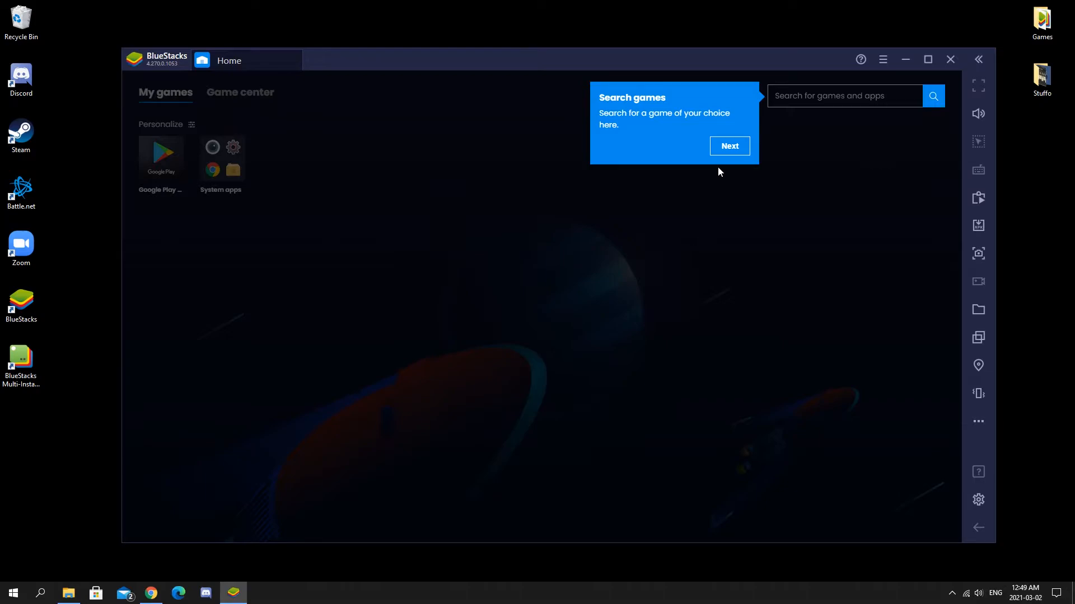
- Dismiss the BlueStacks Search games tip with Next
click(727, 146)
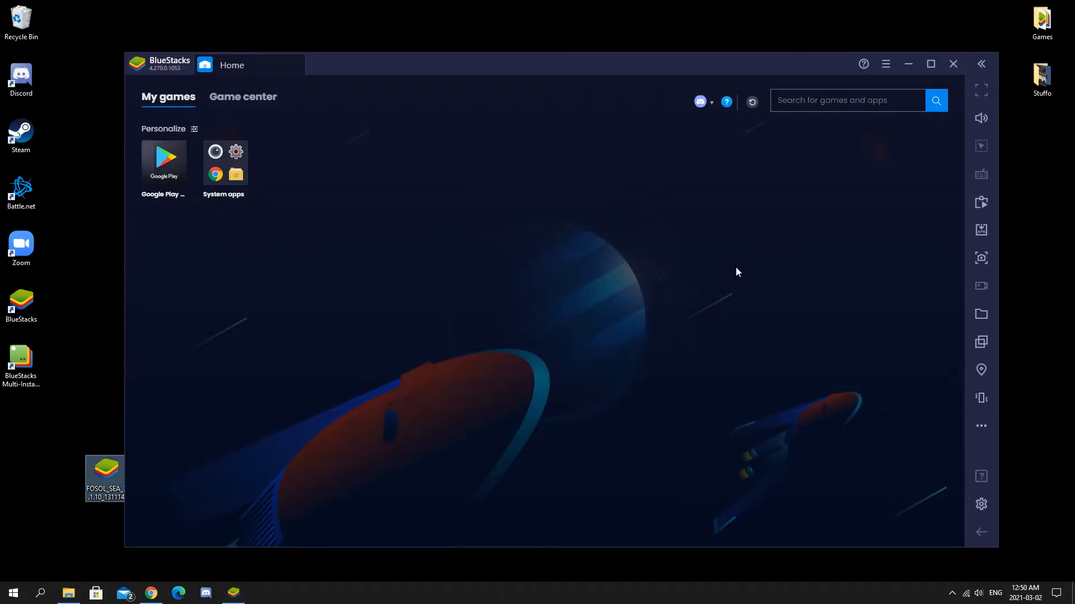
mouse_move(491, 309)
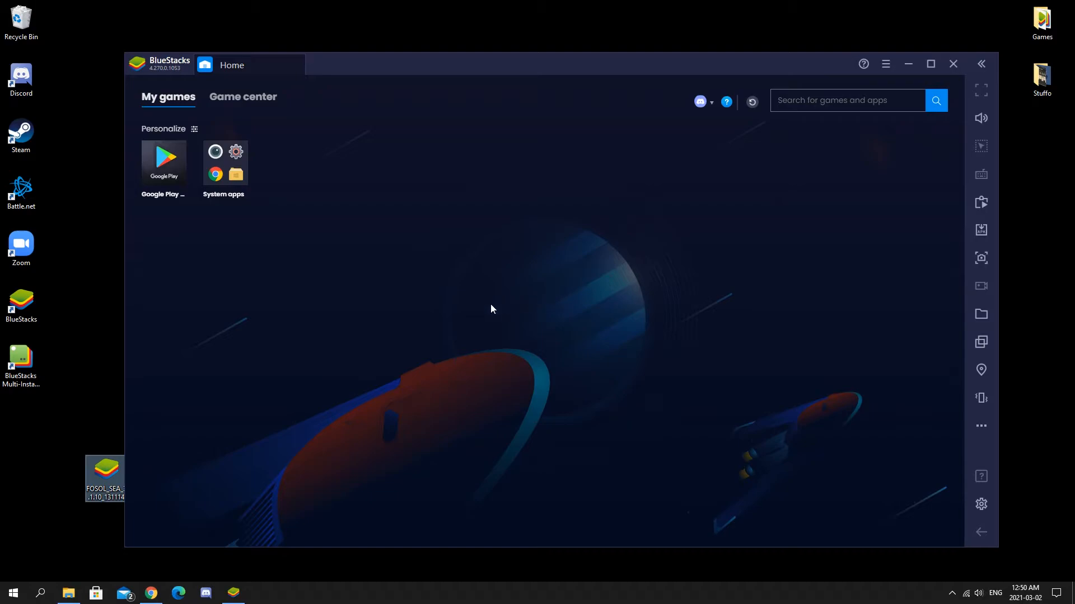
mouse_move(366, 291)
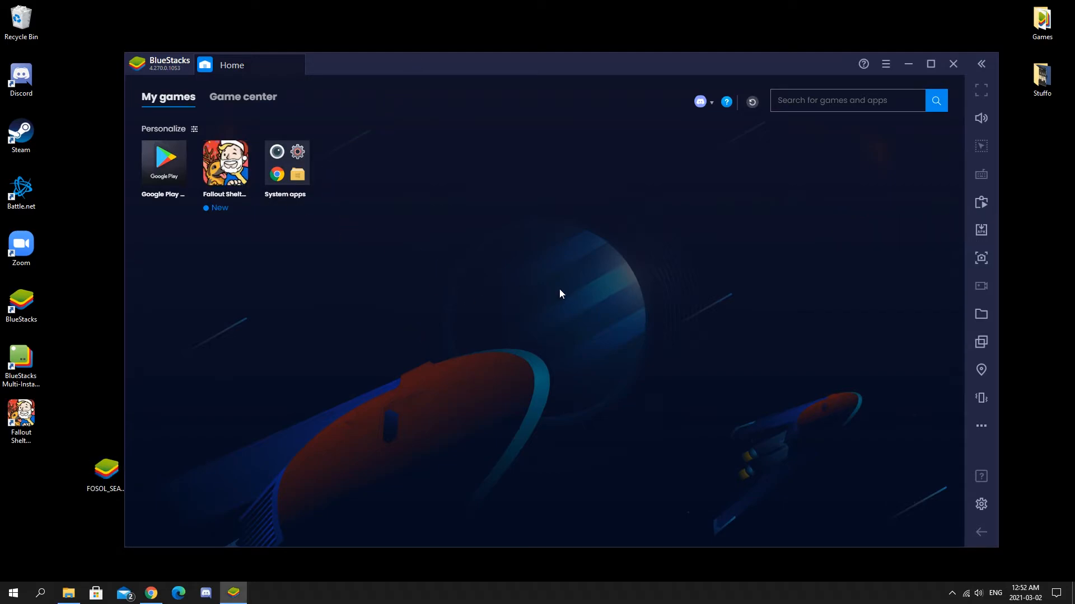
mouse_move(272, 263)
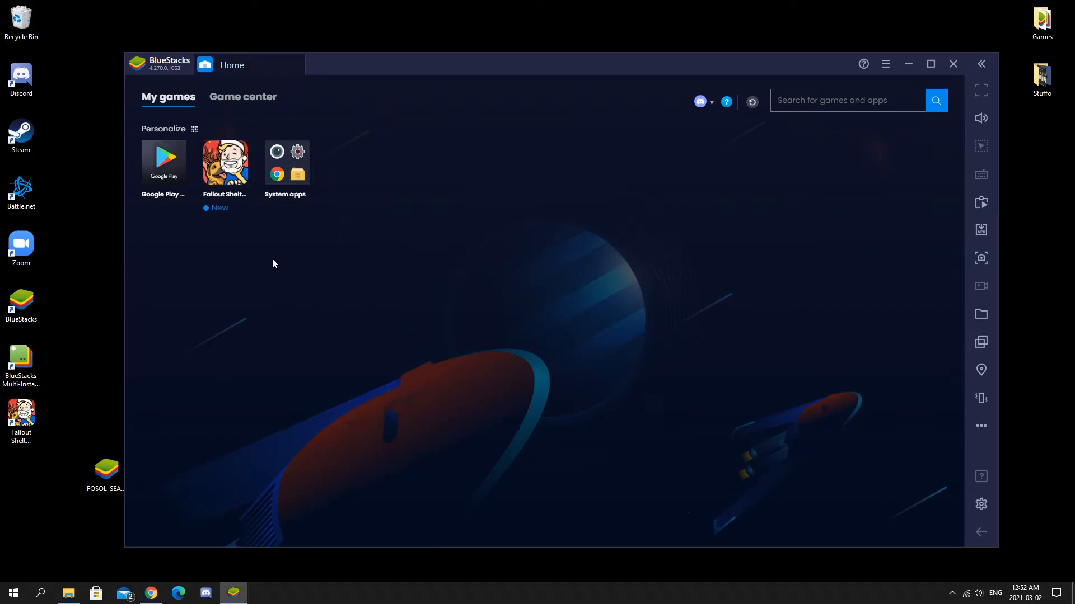
- Launch the new Fallout Shelter Online icon from BlueStacks My games
click(224, 163)
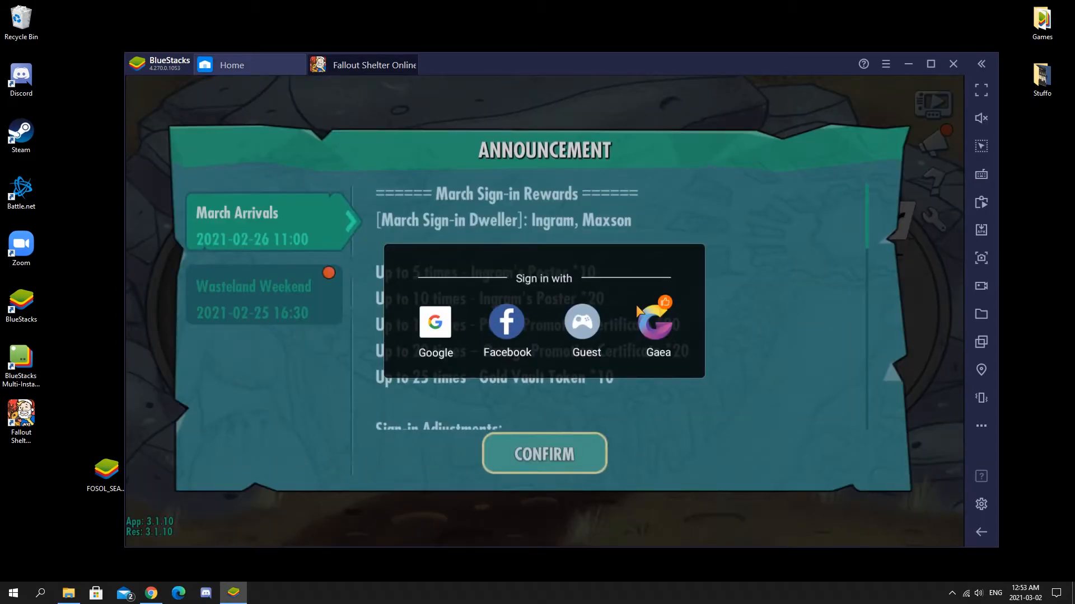
mouse_move(709, 291)
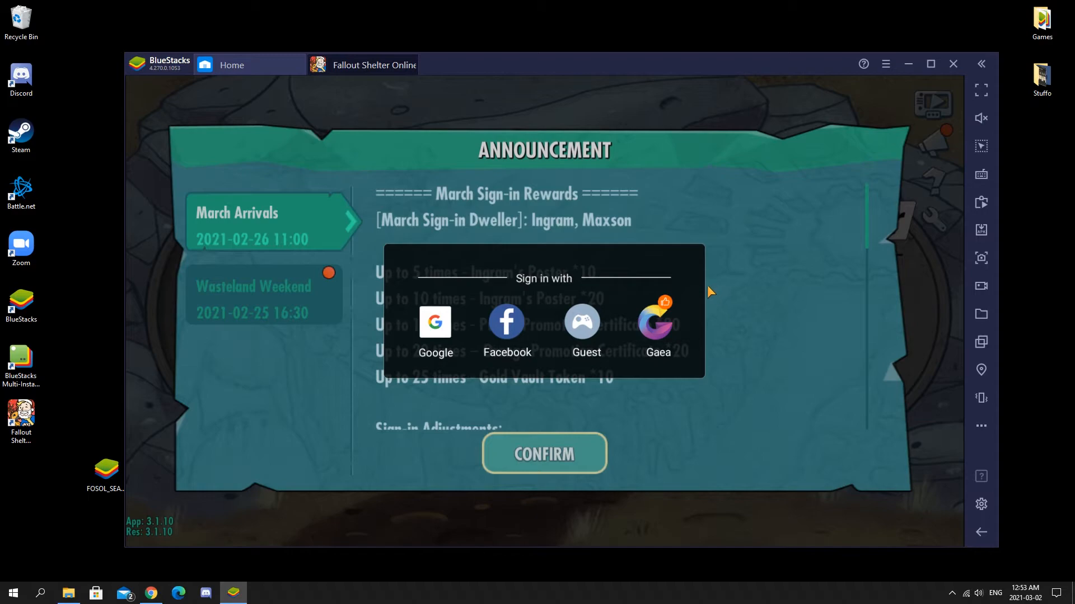
mouse_move(400, 302)
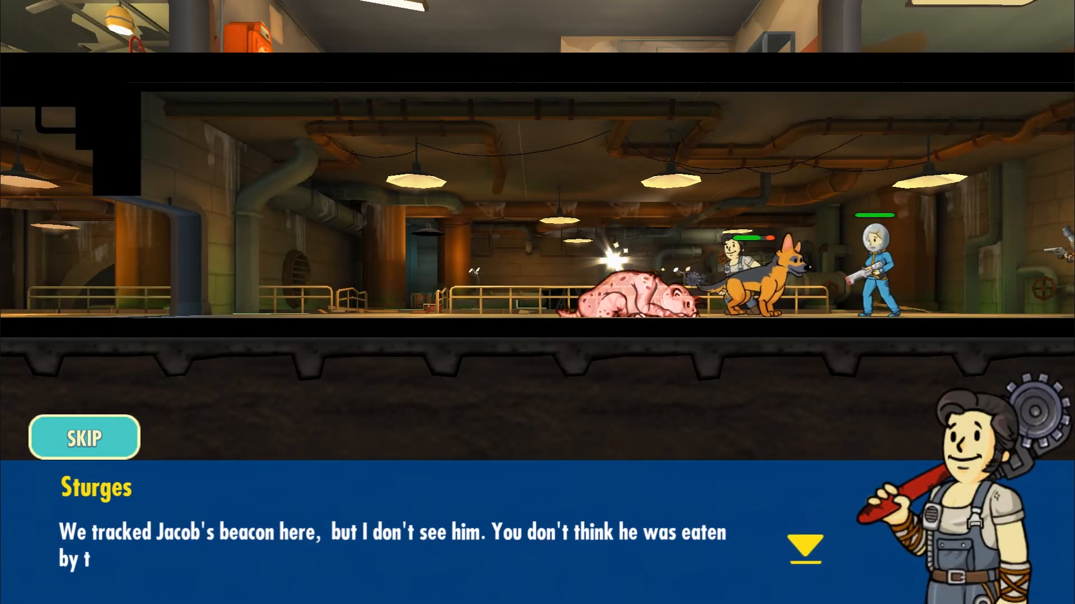
- Click through the vault dialogue until the CAPTURE THE OBJECTIVE banner appears
click(805, 549)
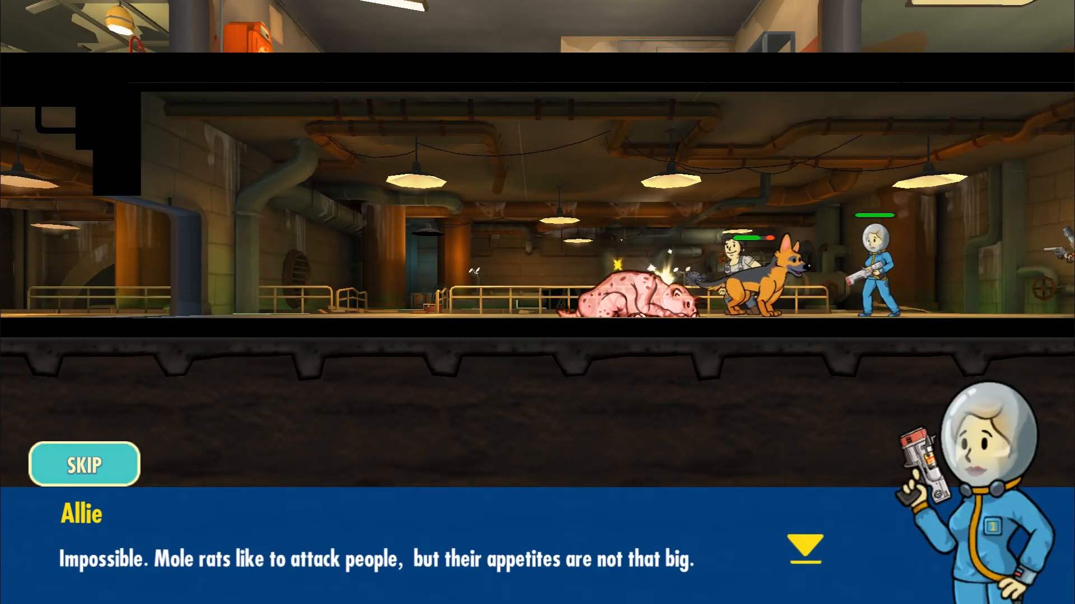
click(805, 550)
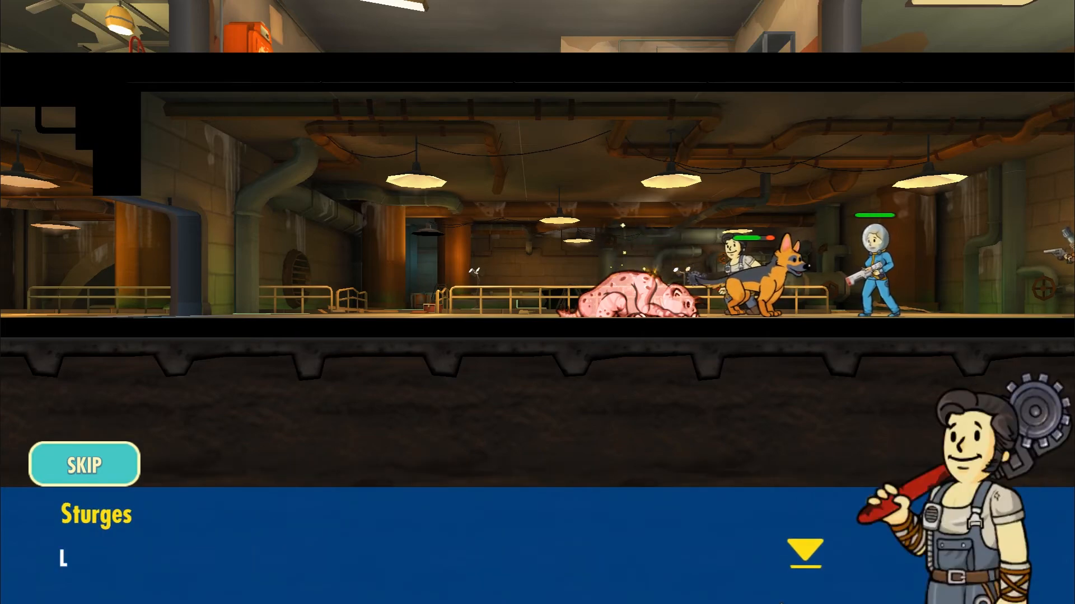
click(83, 464)
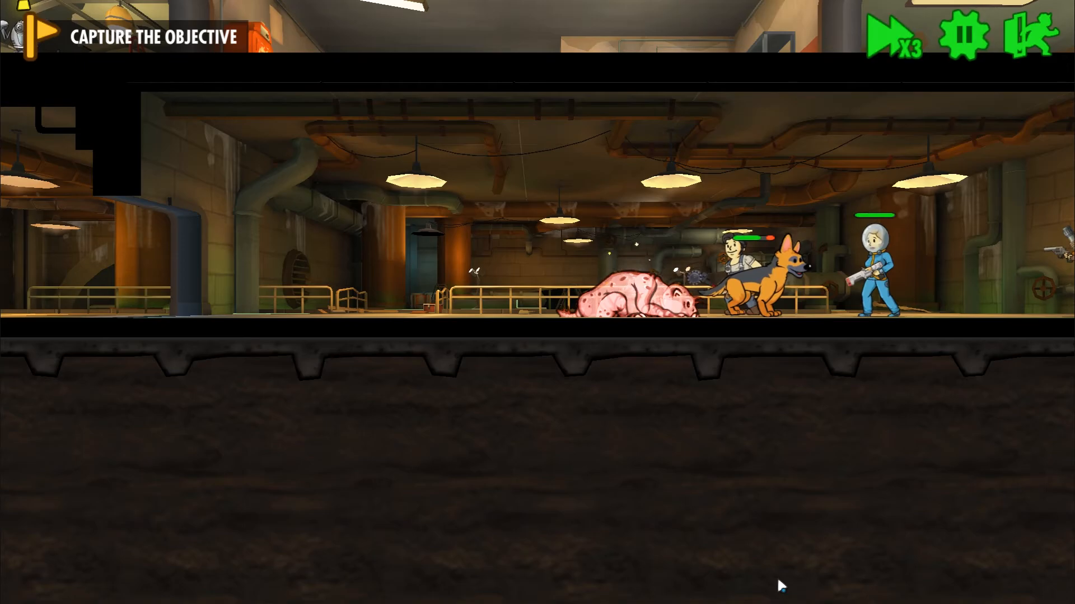